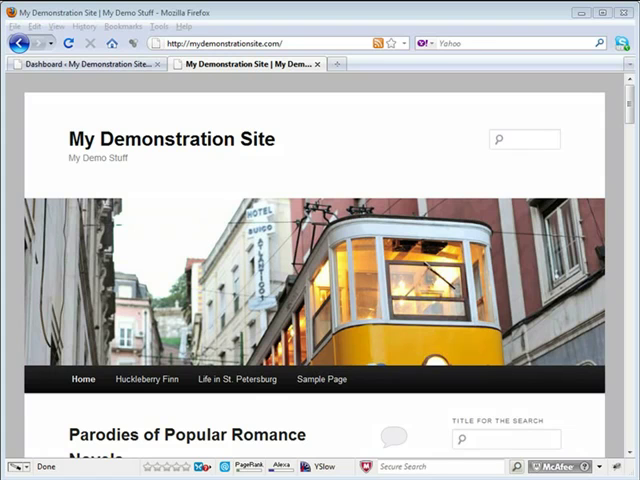
{"action": "mouse_move", "coordinate": [562, 308]}
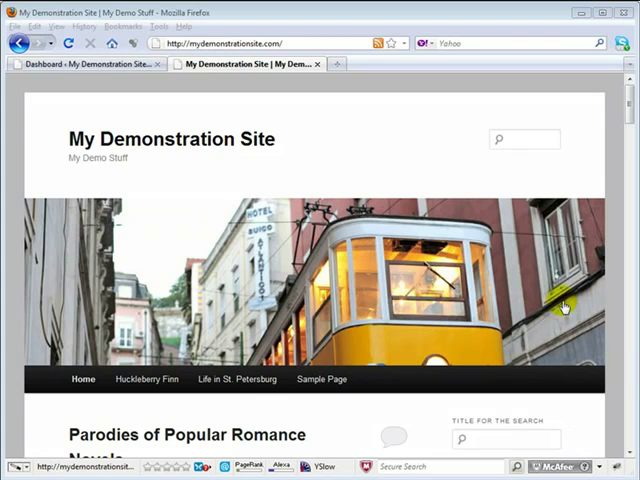
Scroll down the home page until the sidebar calendar widget and its title are visible.
{"action": "scroll", "scroll_direction": "down", "scroll_amount": 3}
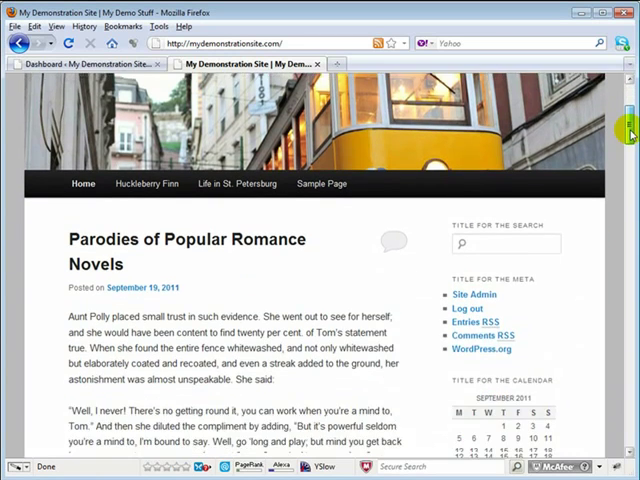
{"action": "scroll", "scroll_direction": "down", "scroll_amount": 3}
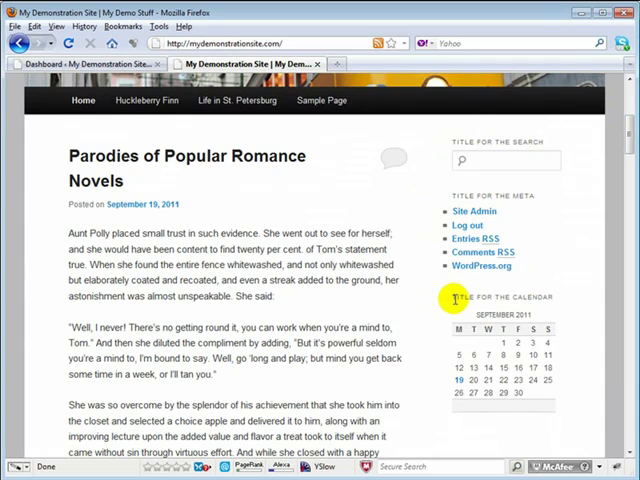
{"action": "mouse_move", "coordinate": [410, 310]}
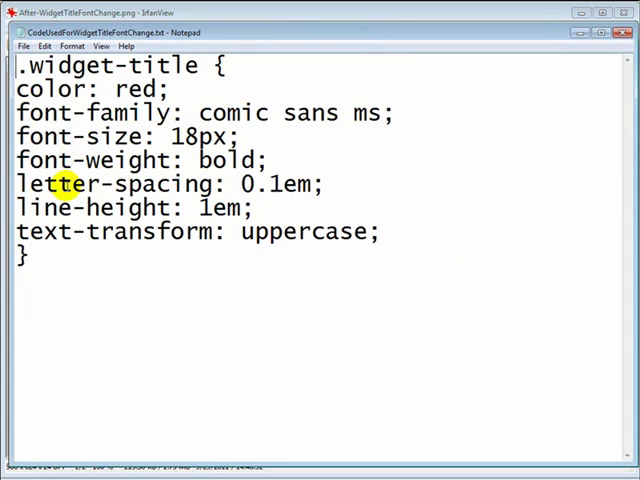
{"action": "mouse_move", "coordinate": [128, 242]}
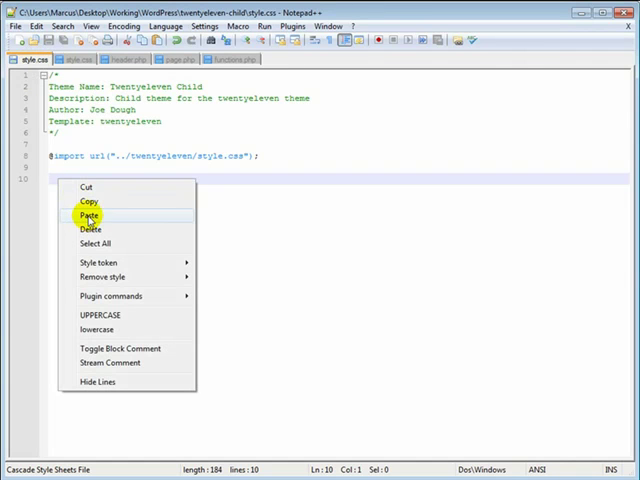
{"action": "left_click", "coordinate": [88, 216]}
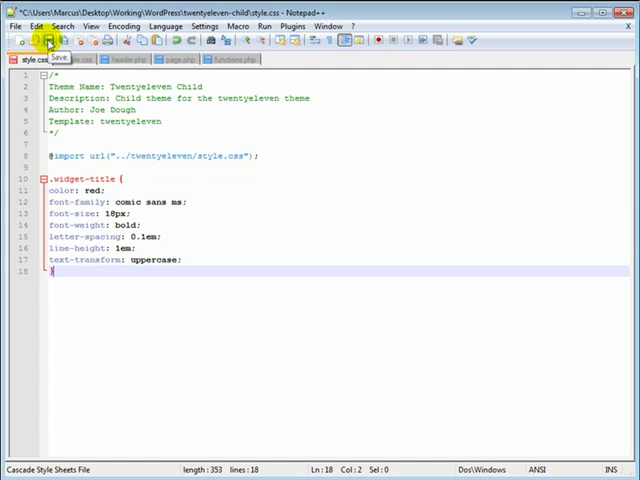
{"action": "left_click", "coordinate": [48, 40]}
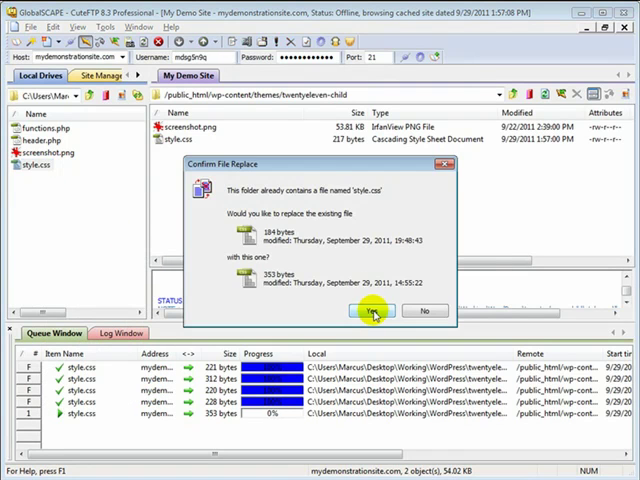
{"action": "left_click", "coordinate": [372, 312]}
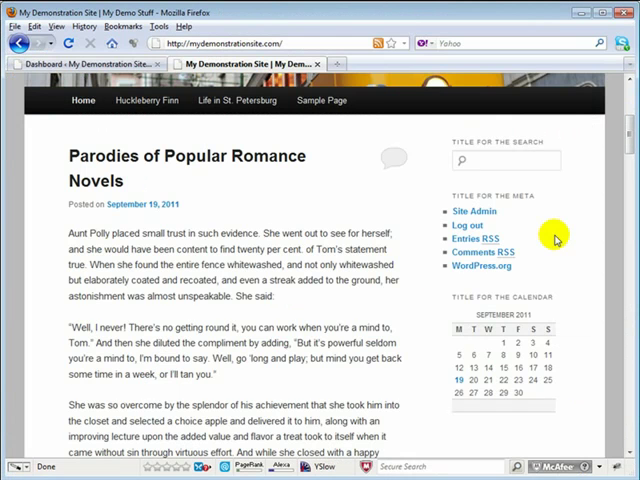
{"action": "mouse_move", "coordinate": [464, 144]}
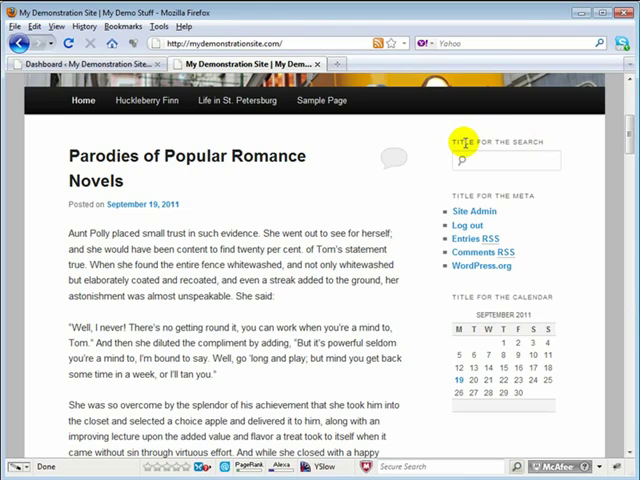
{"action": "mouse_move", "coordinate": [428, 204]}
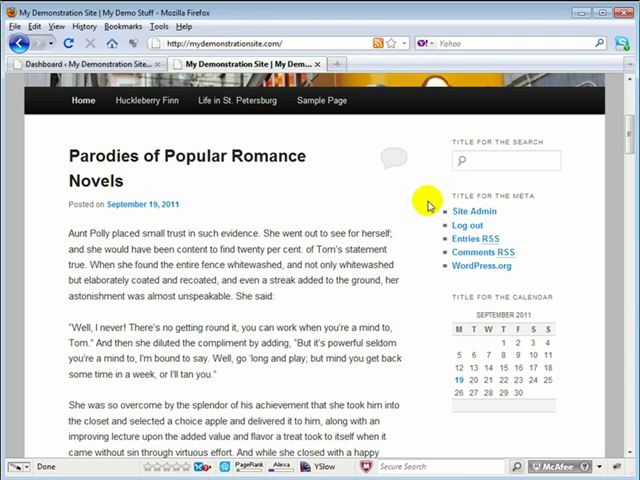